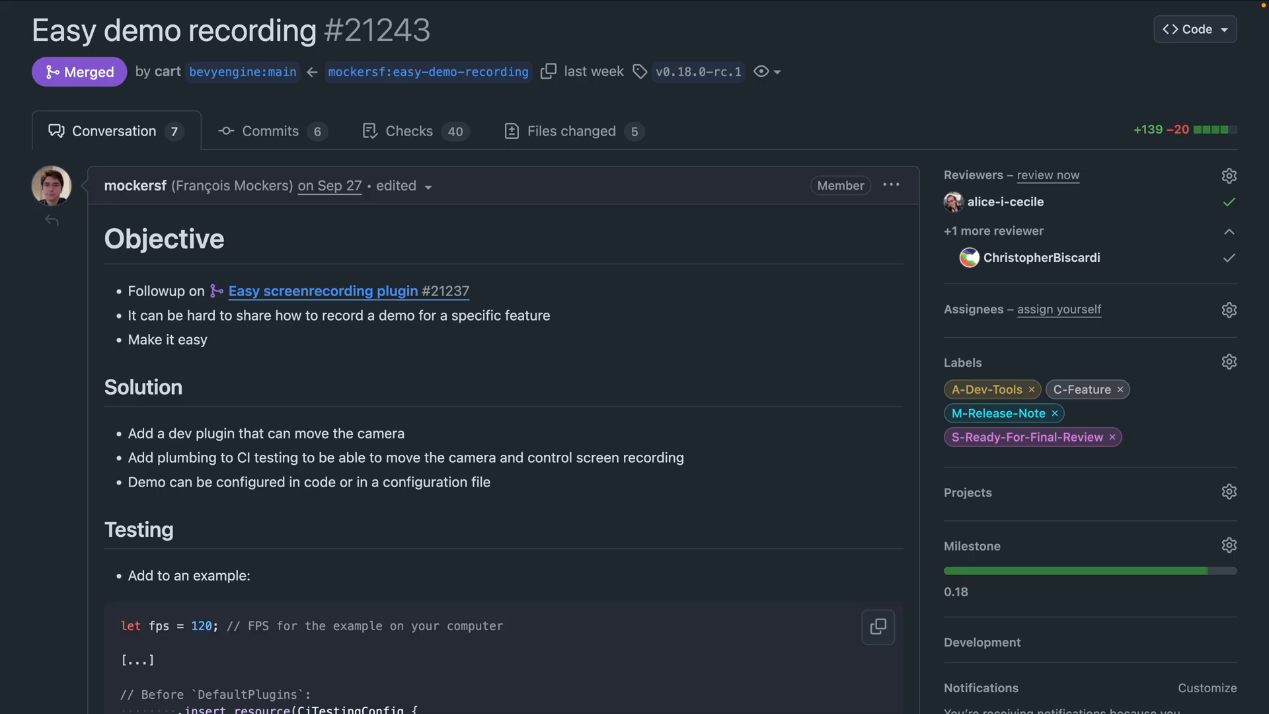
Scroll through PR #21243, then navigate to the Global Gizmos PR #22107.
{"action": "scroll", "scroll_direction": "down", "scroll_amount": 3}
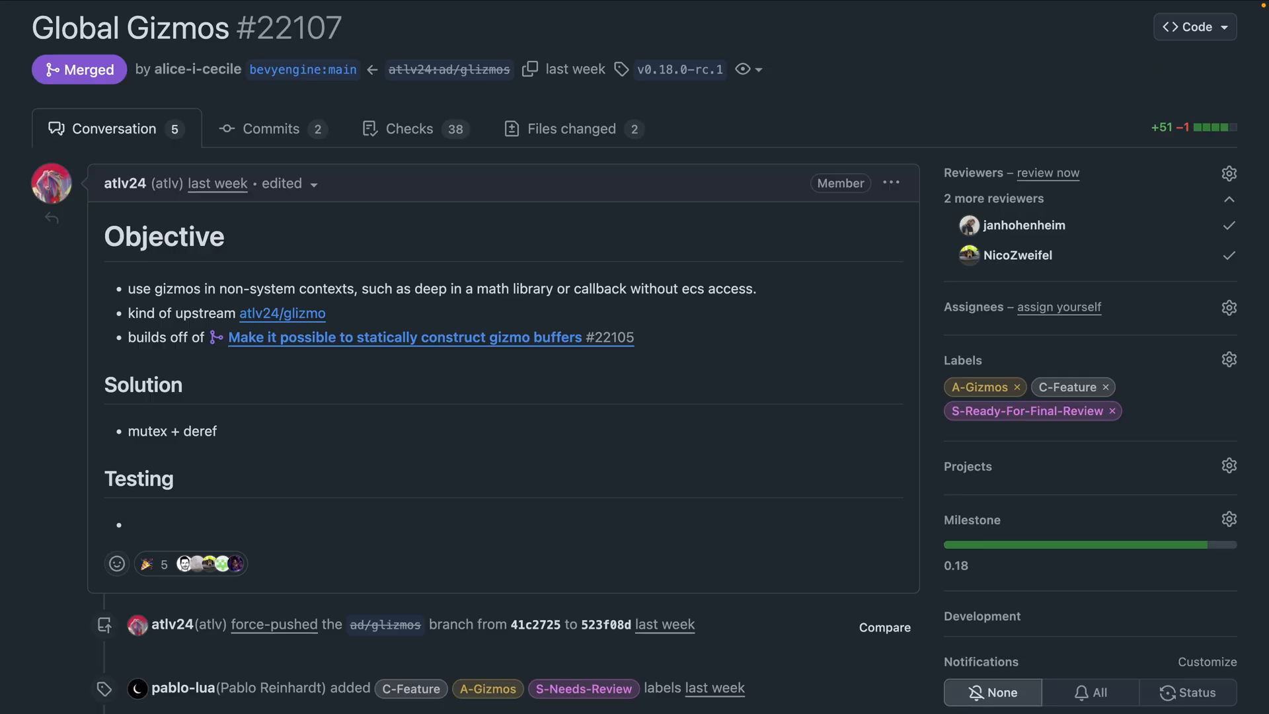
{"action": "left_click", "coordinate": [571, 128]}
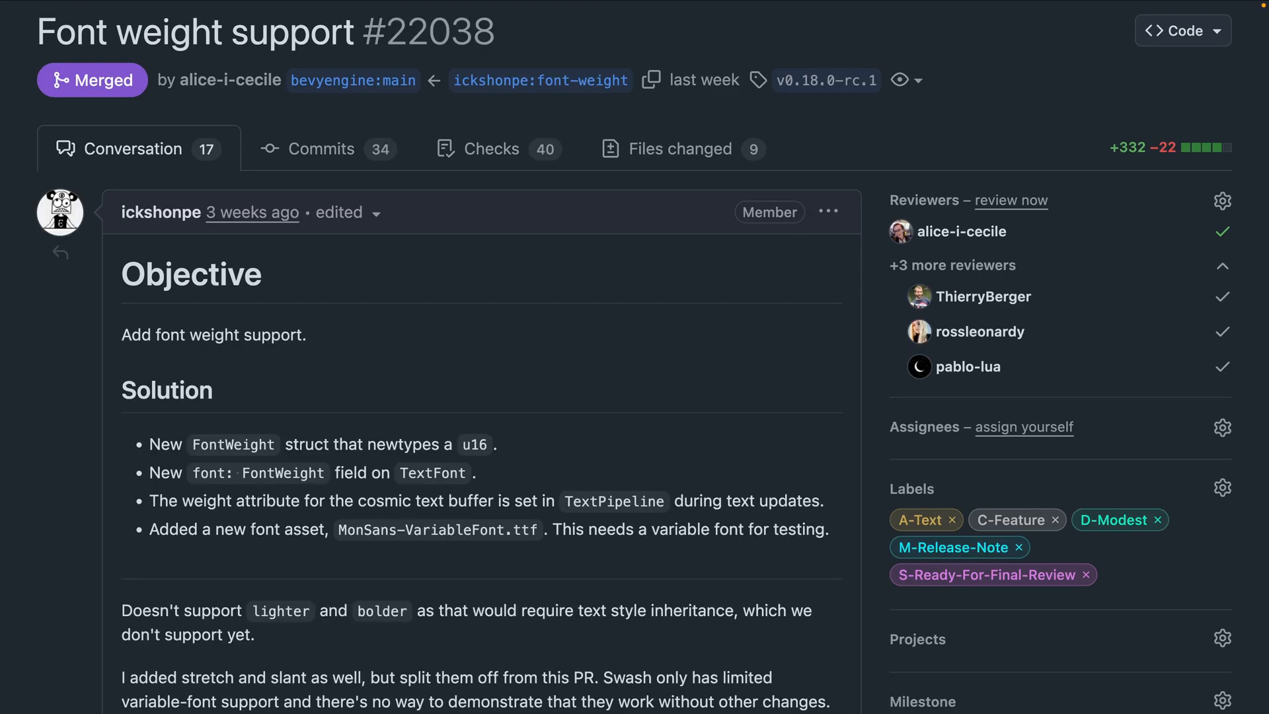
Scroll PR #22038 down to its Solution and Testing sections.
{"action": "scroll", "scroll_direction": "down", "scroll_amount": 3}
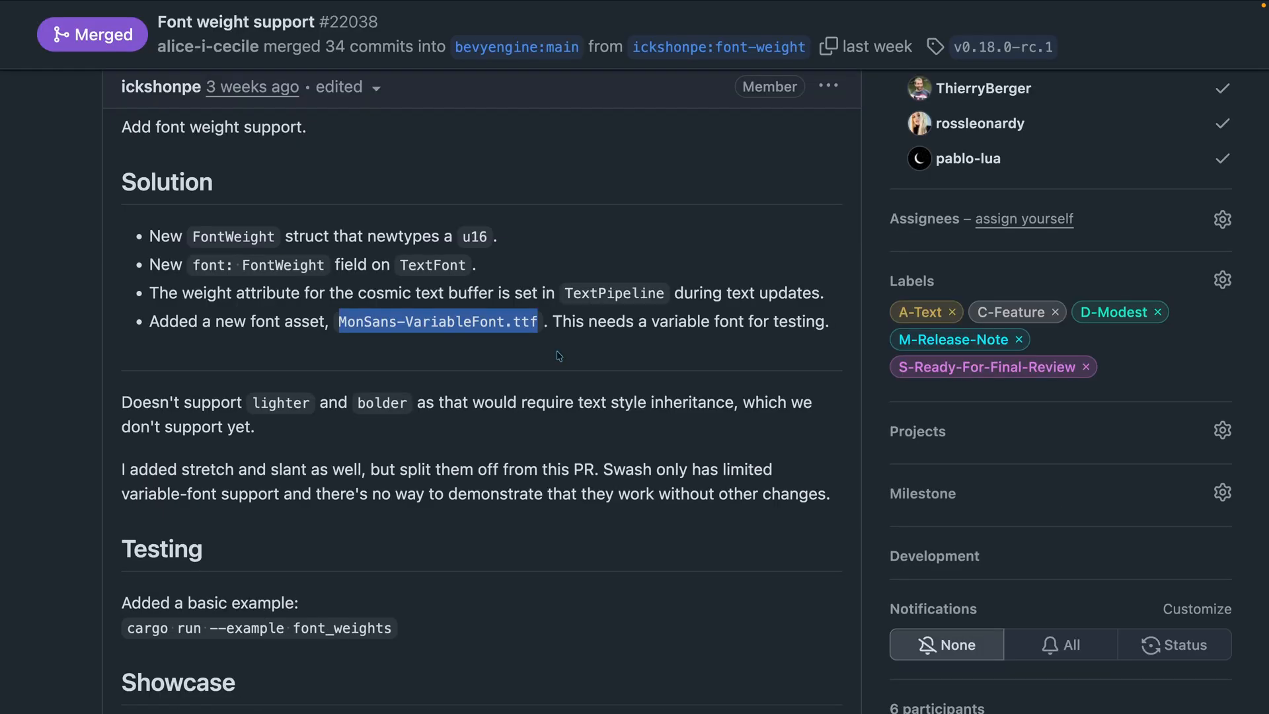
{"action": "scroll", "scroll_direction": "down", "scroll_amount": 3}
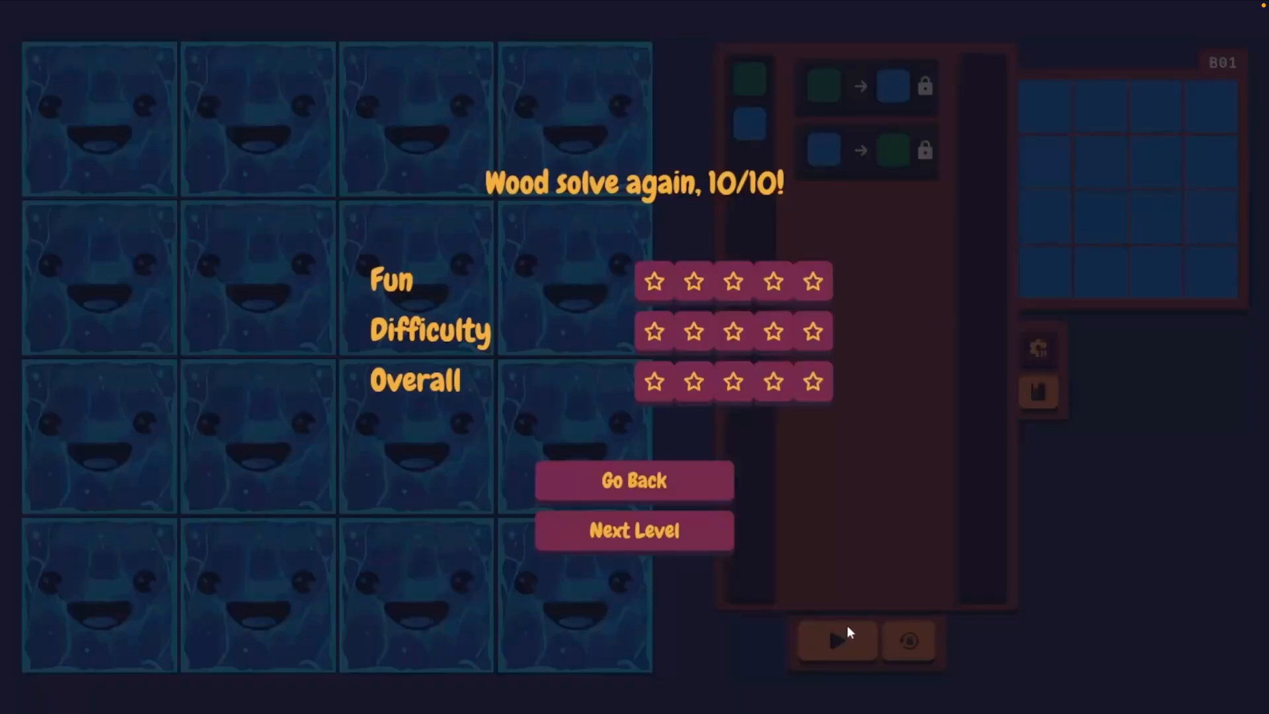
Return to level selection, open level I08, set the first rule to green→blue and add a pattern to the second rule.
{"action": "left_click", "coordinate": [633, 530]}
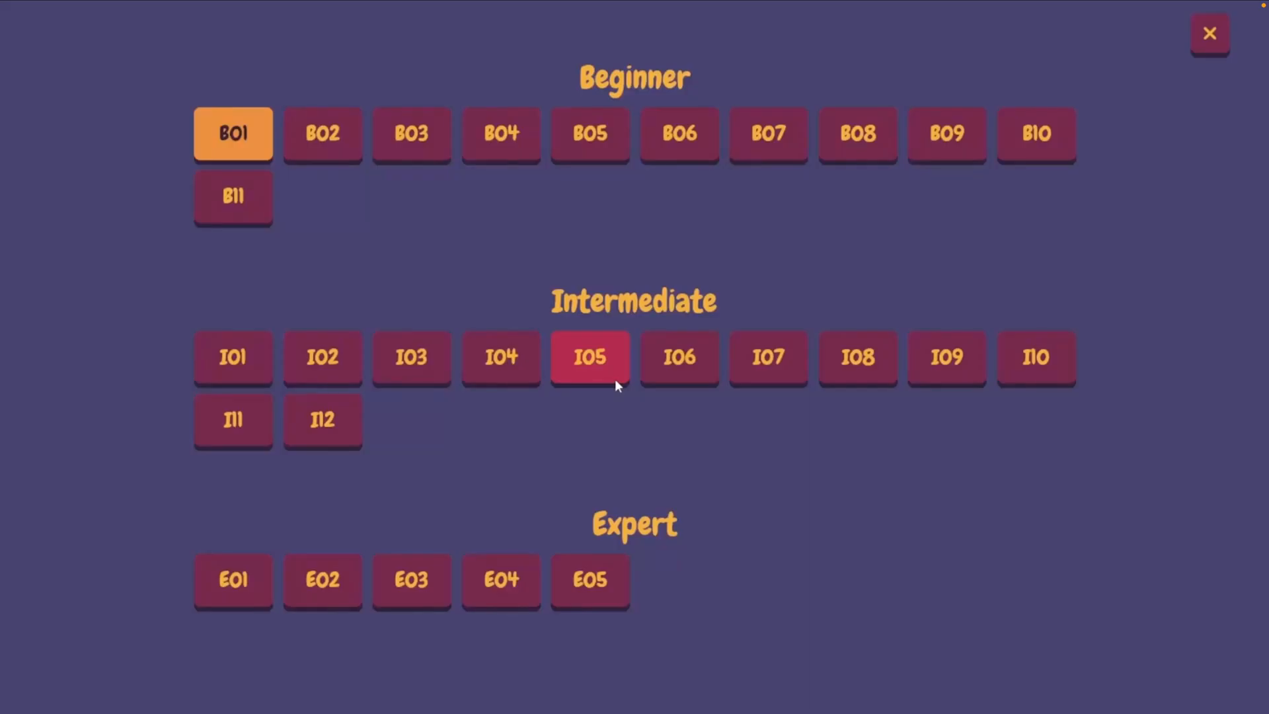
{"action": "mouse_move", "coordinate": [1097, 320]}
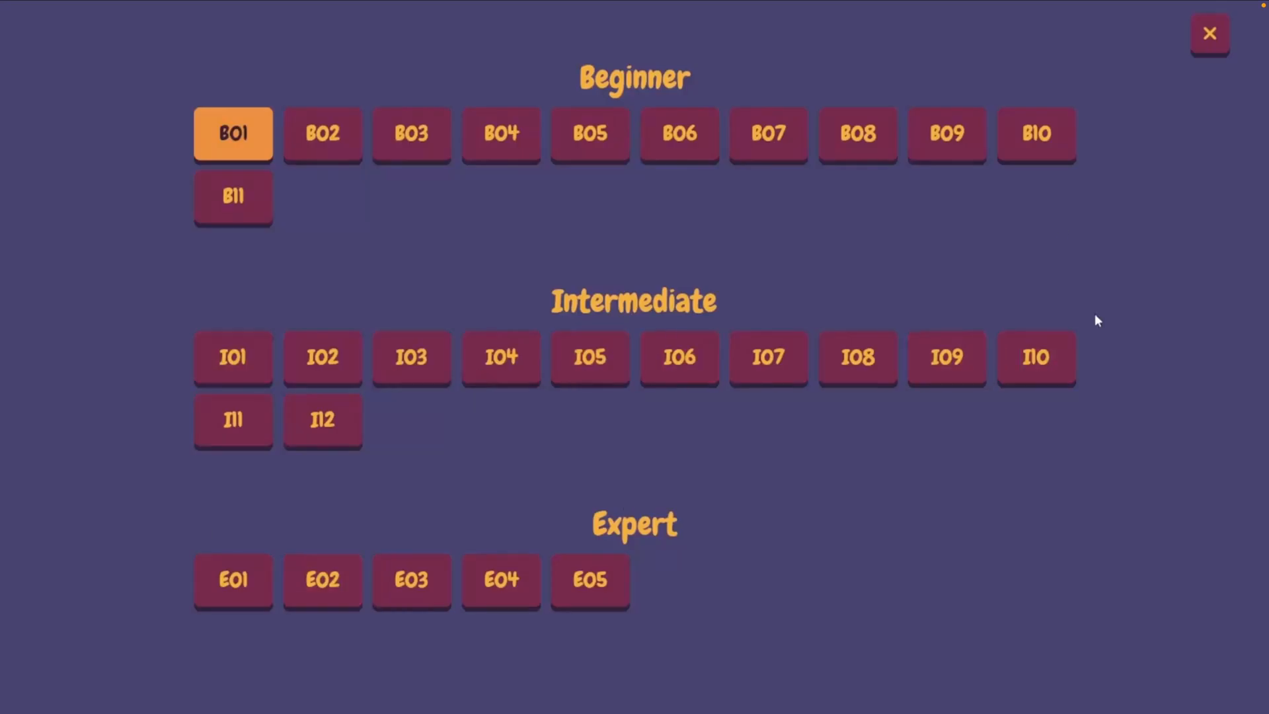
{"action": "left_click", "coordinate": [856, 358]}
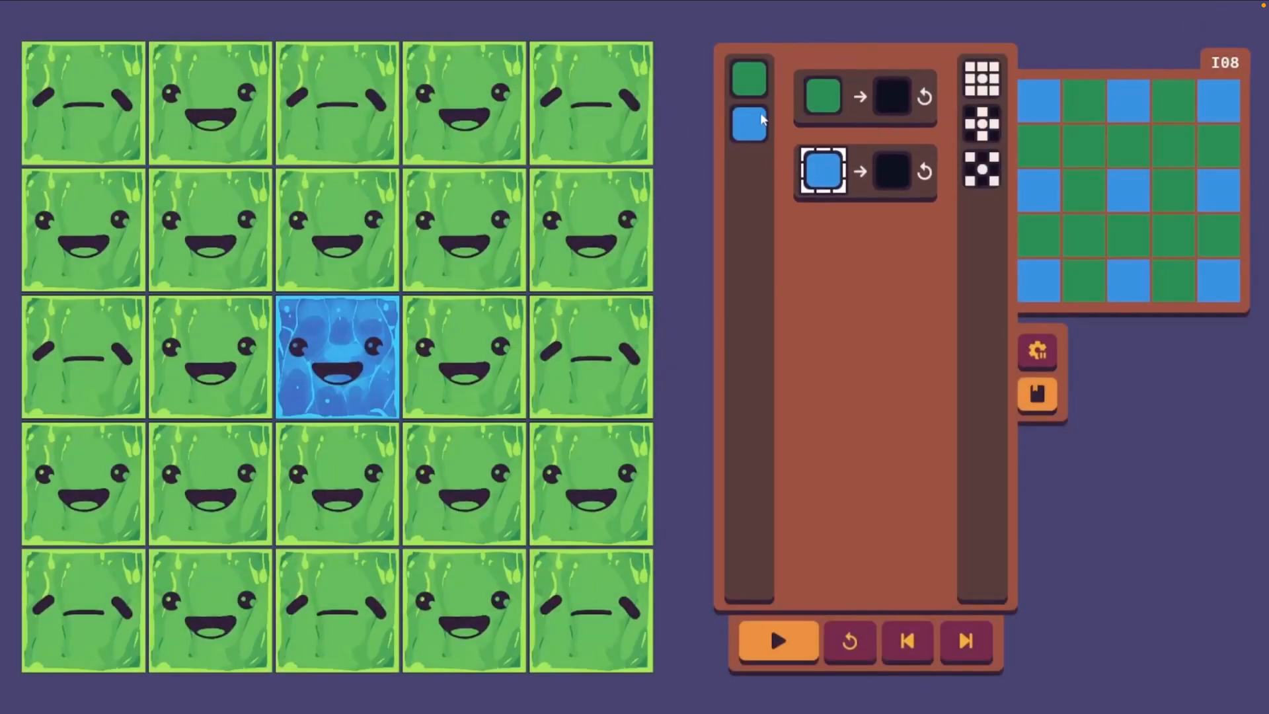
{"action": "left_click", "coordinate": [966, 641]}
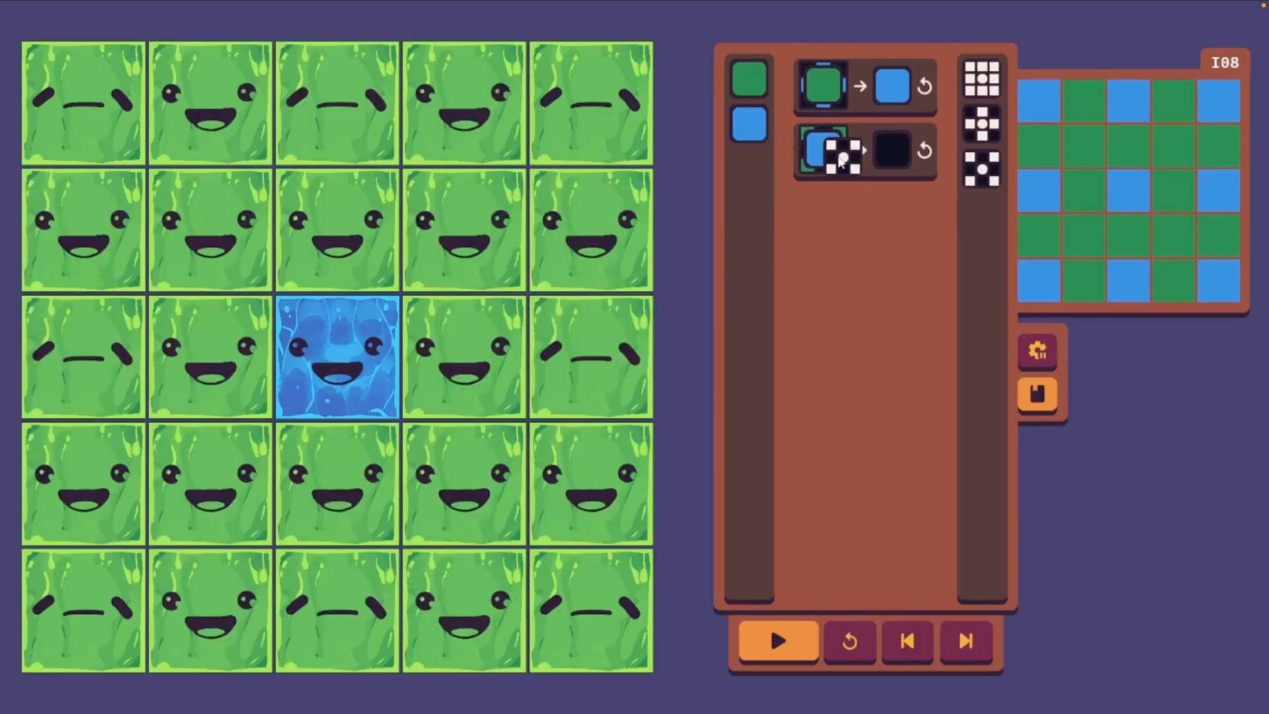
{"action": "left_click", "coordinate": [965, 641]}
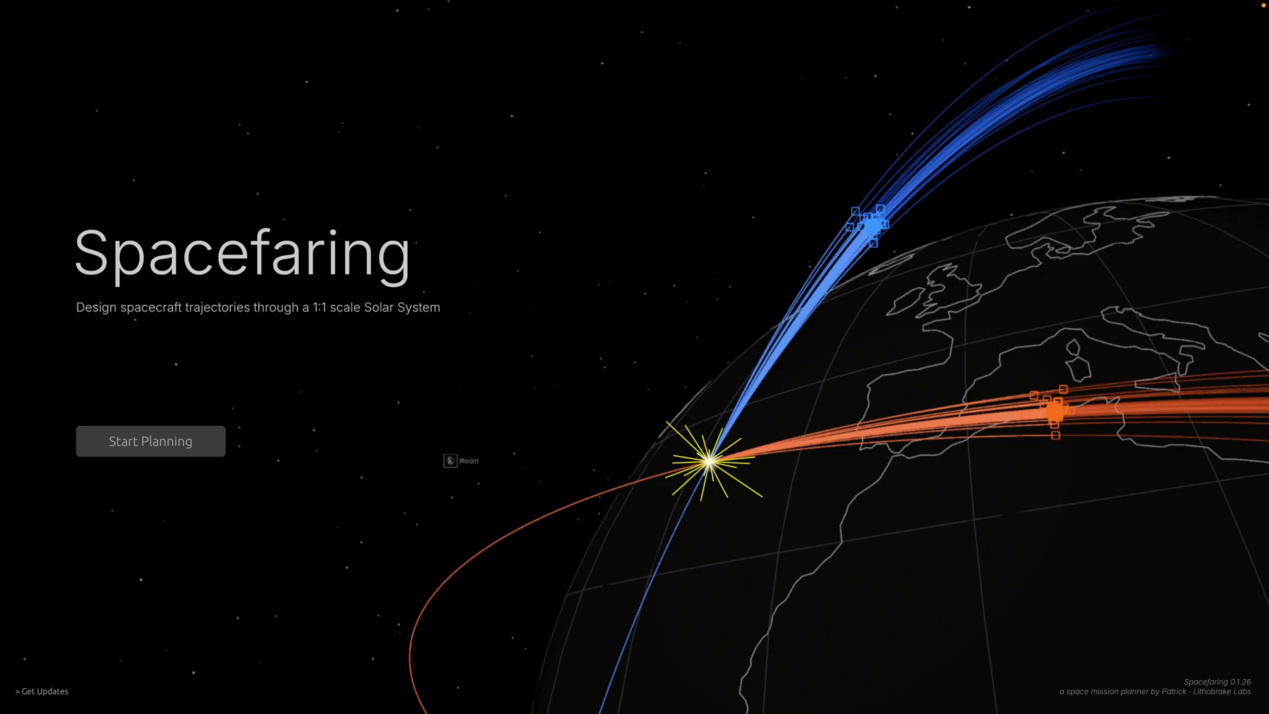
Start planning a spacecraft trajectory from the Spacefaring title screen.
{"action": "left_click", "coordinate": [149, 441]}
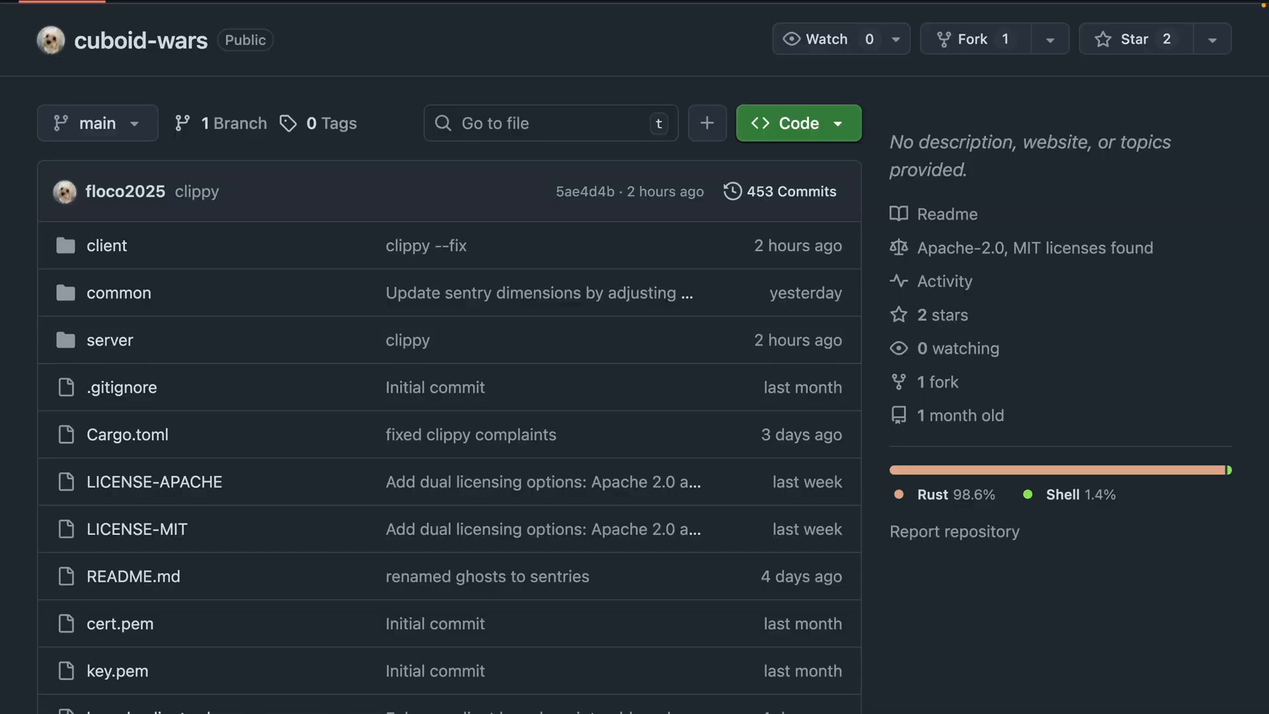
Scroll through the cuboid-wars README screenshots.
{"action": "scroll", "scroll_direction": "down", "scroll_amount": 3}
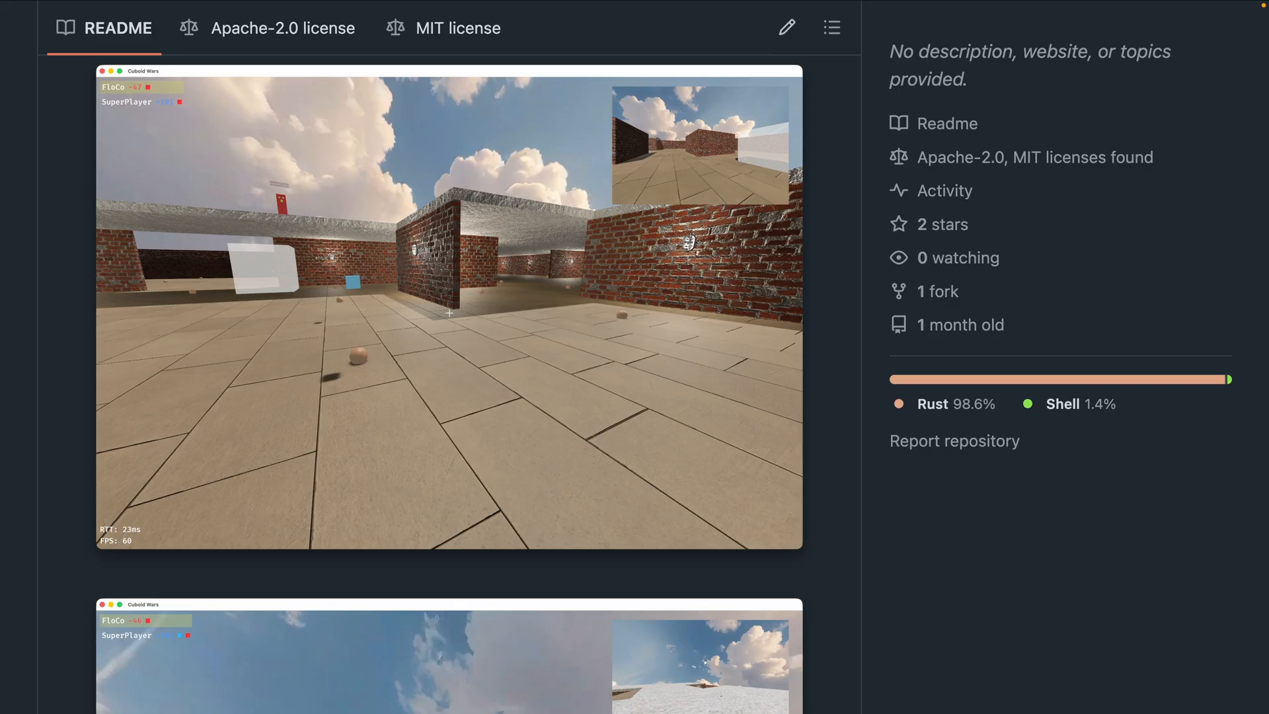
{"action": "scroll", "scroll_direction": "down", "scroll_amount": 3}
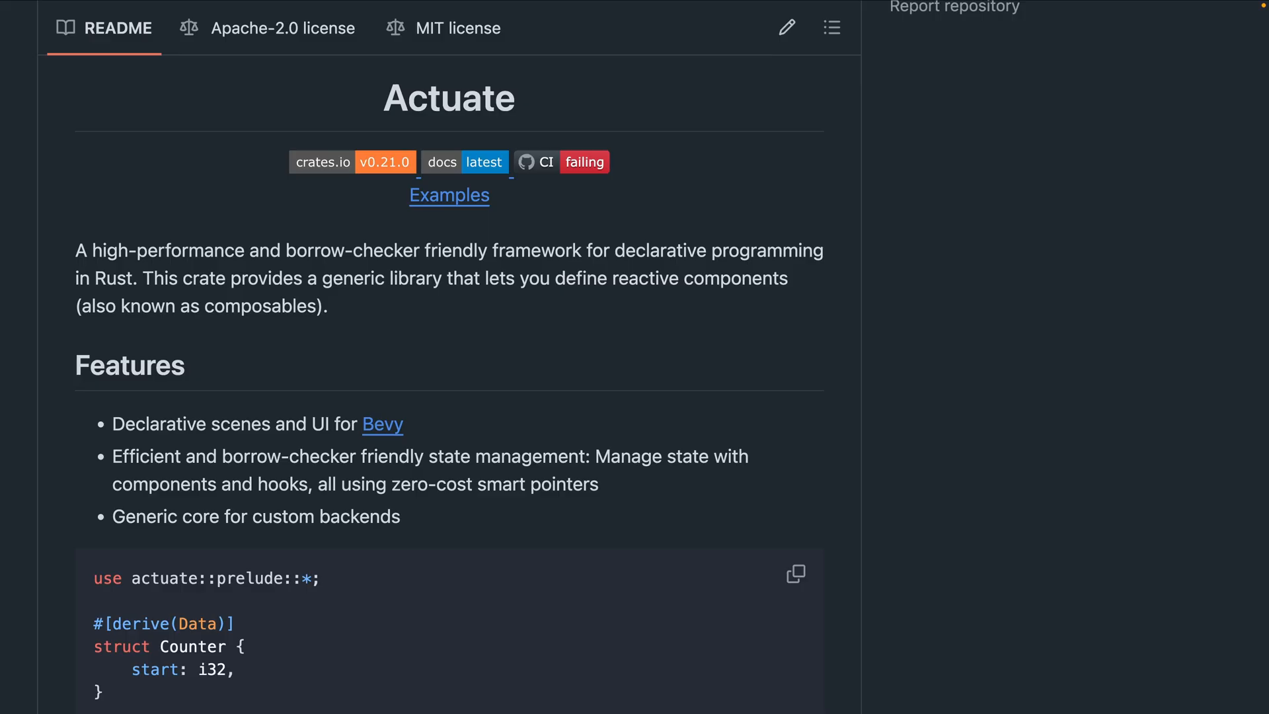
{"action": "scroll", "scroll_direction": "down", "scroll_amount": 3}
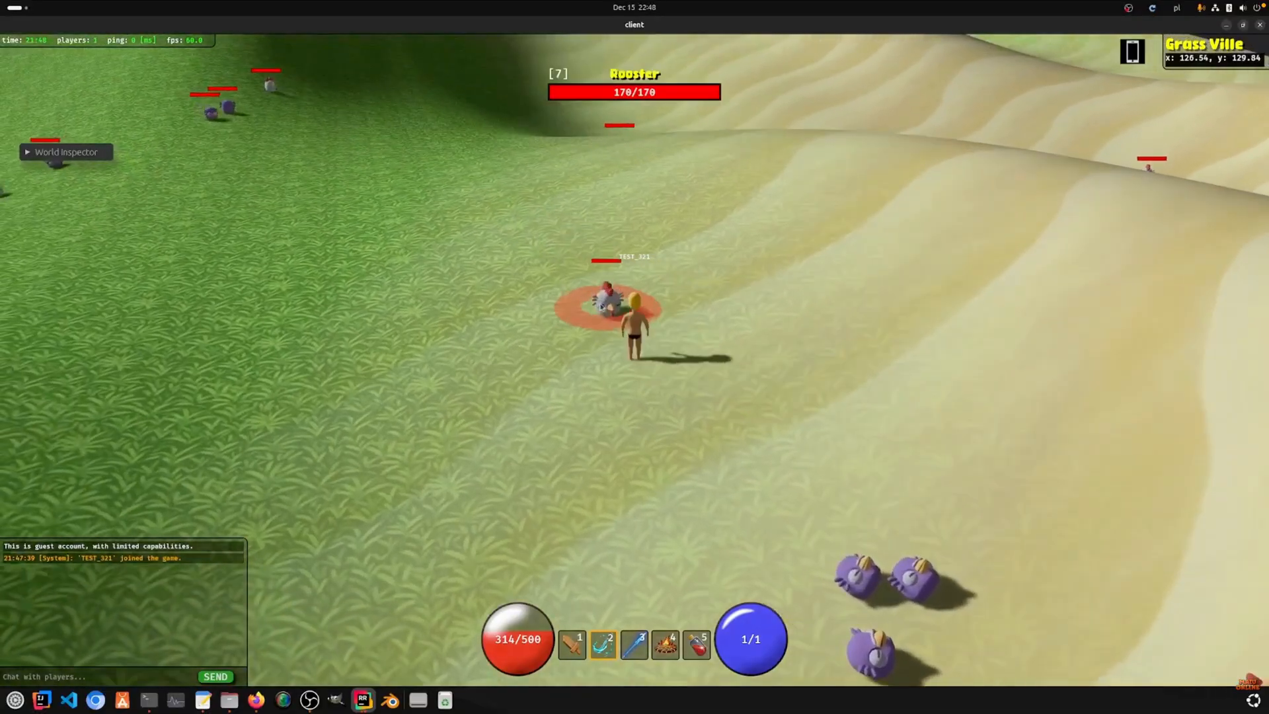
Attack the Rooster in Grass Ville until its health drops to 0/170.
{"action": "left_click", "coordinate": [607, 304]}
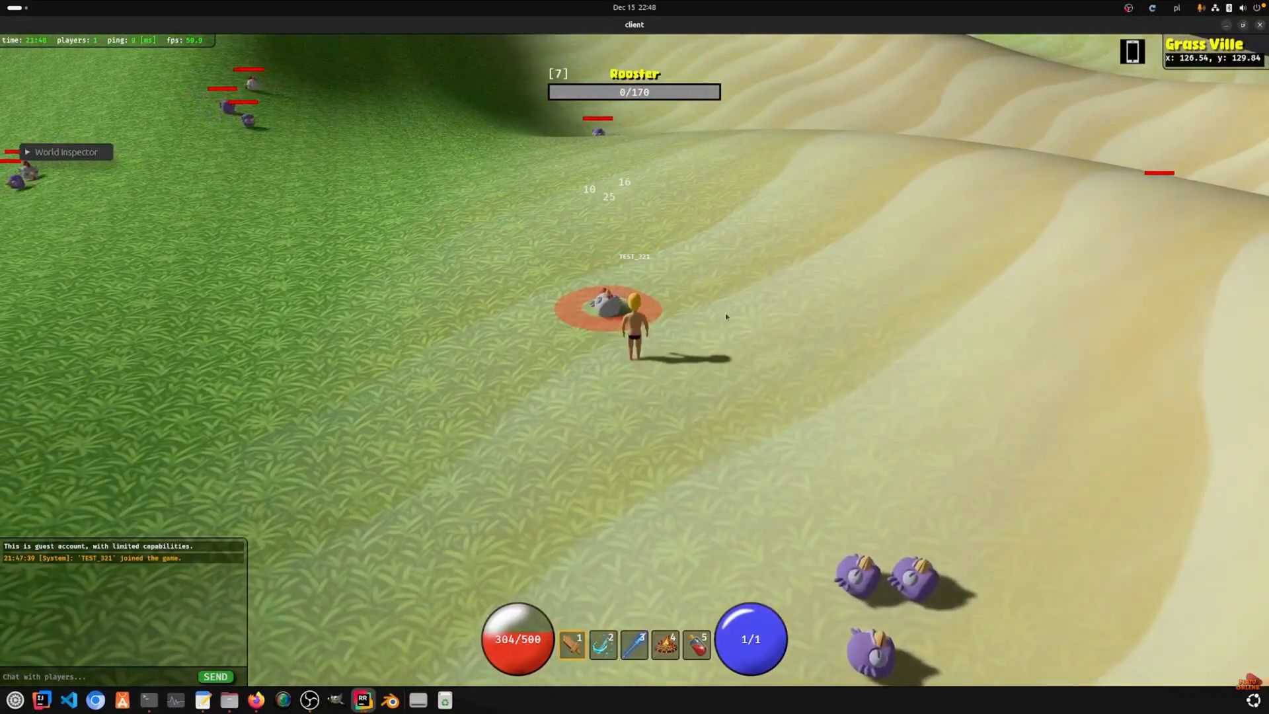